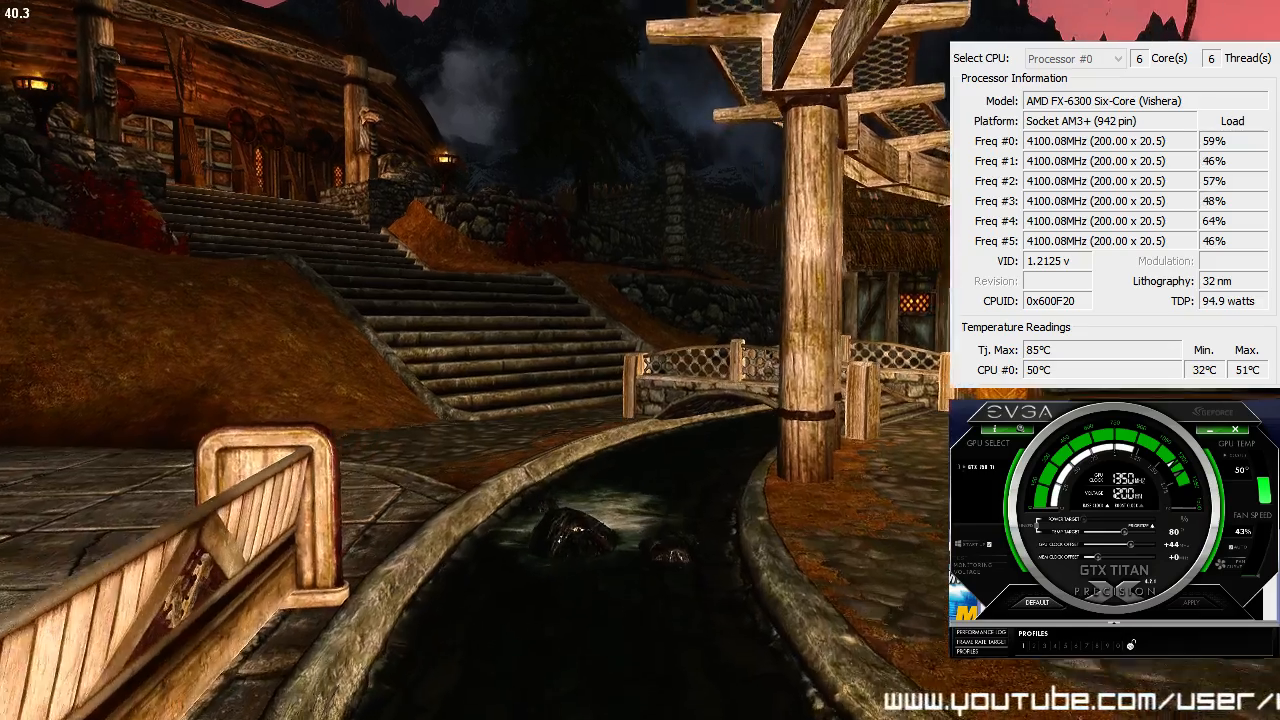
- Bring up the pause menu over the town scene and choose an option from it
key(Escape)
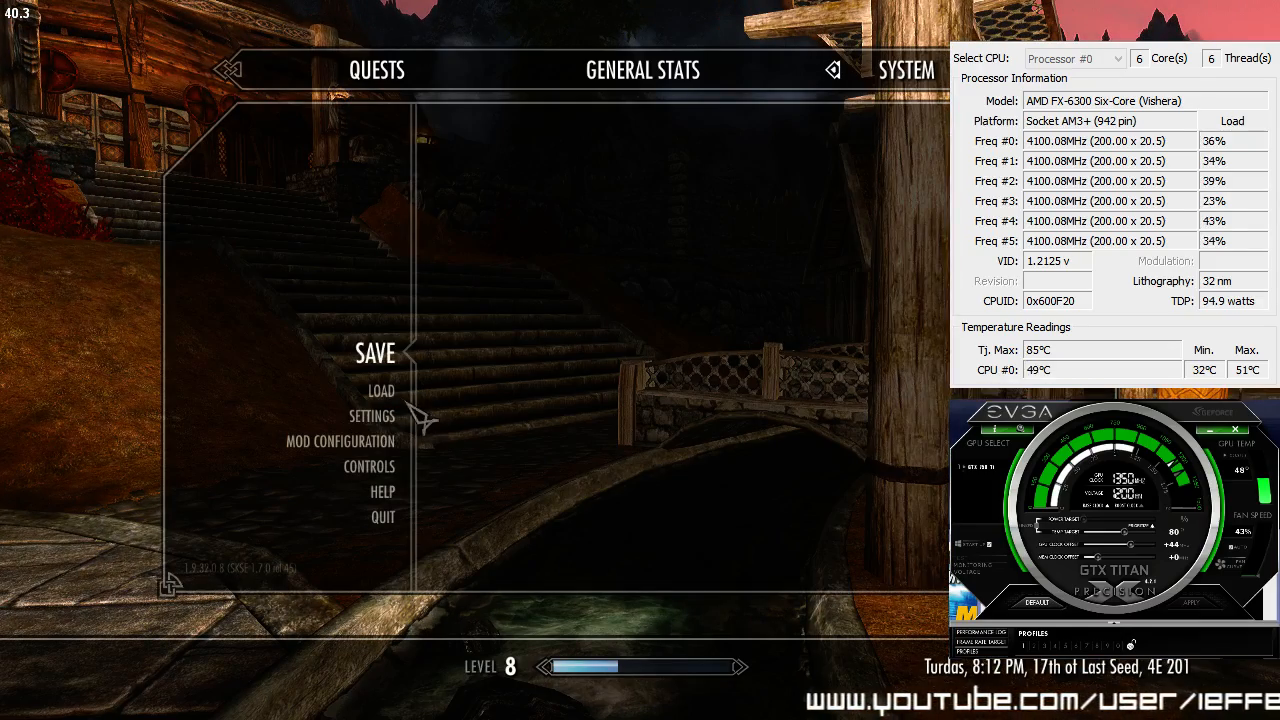
click(374, 353)
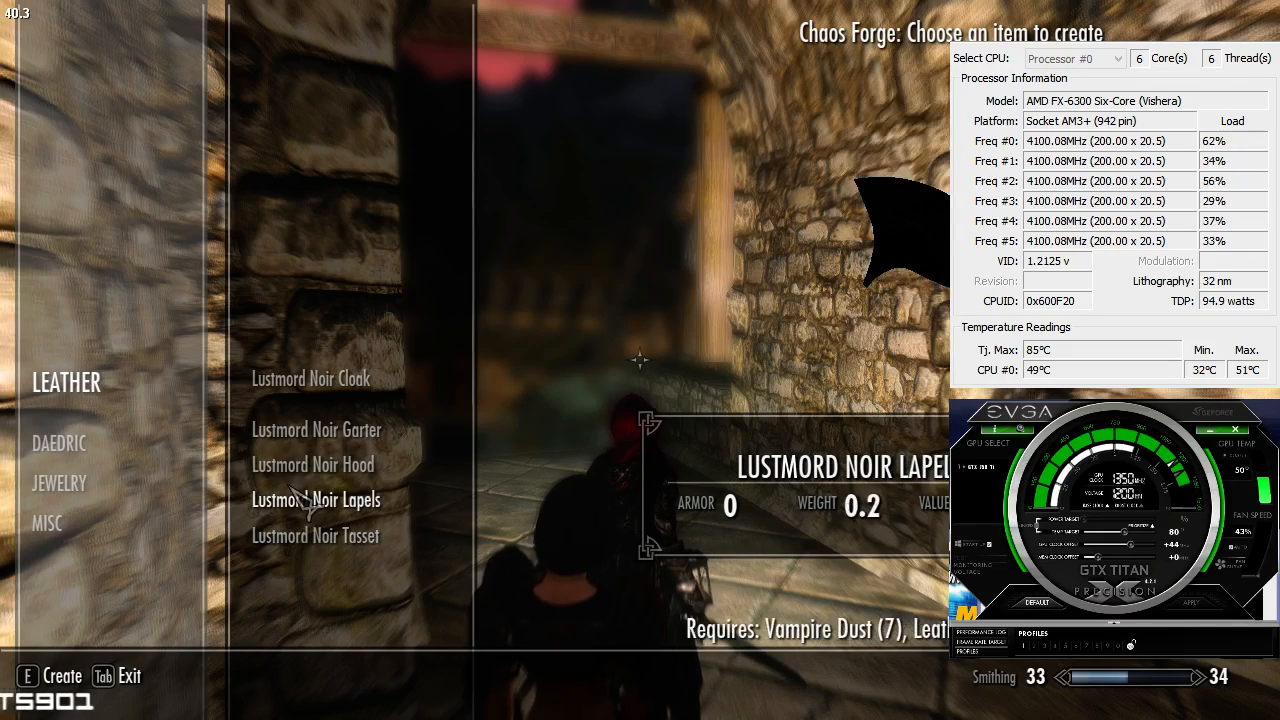
- Switch the Chaos Forge list to the Misc category showing Lustmord Noir Cuirass Blessed
click(66, 382)
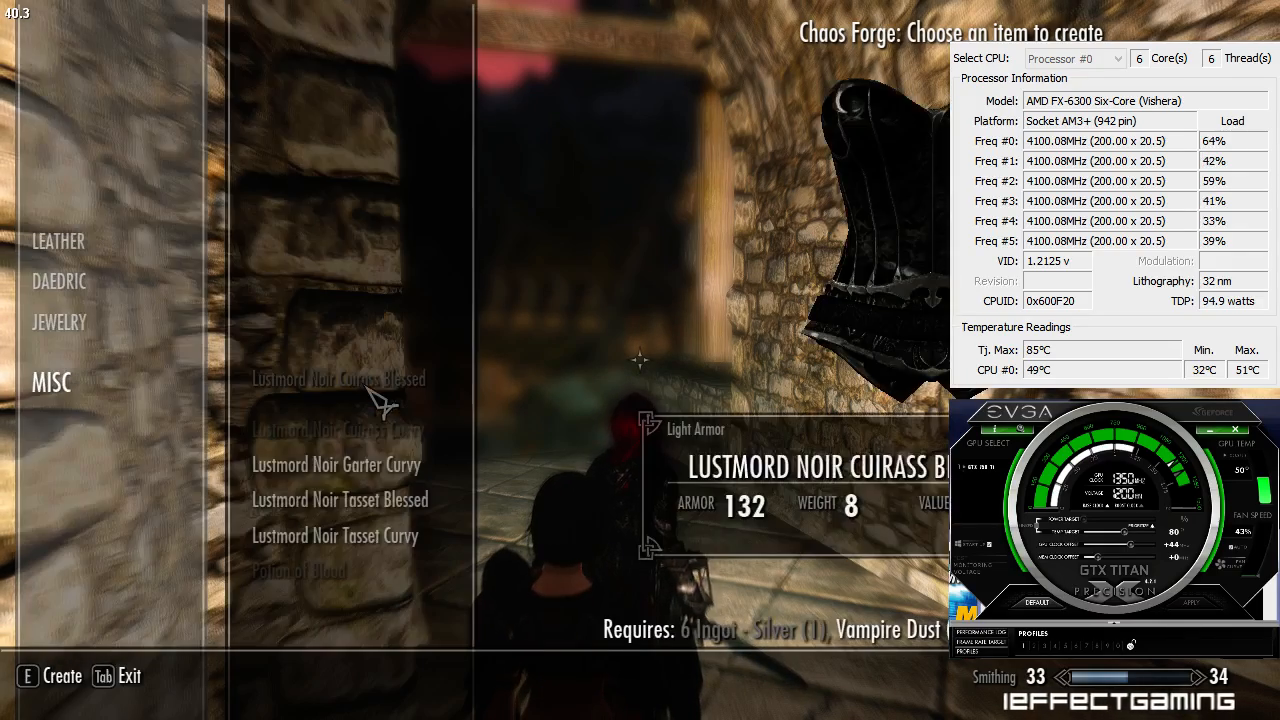
mouse_move(355, 590)
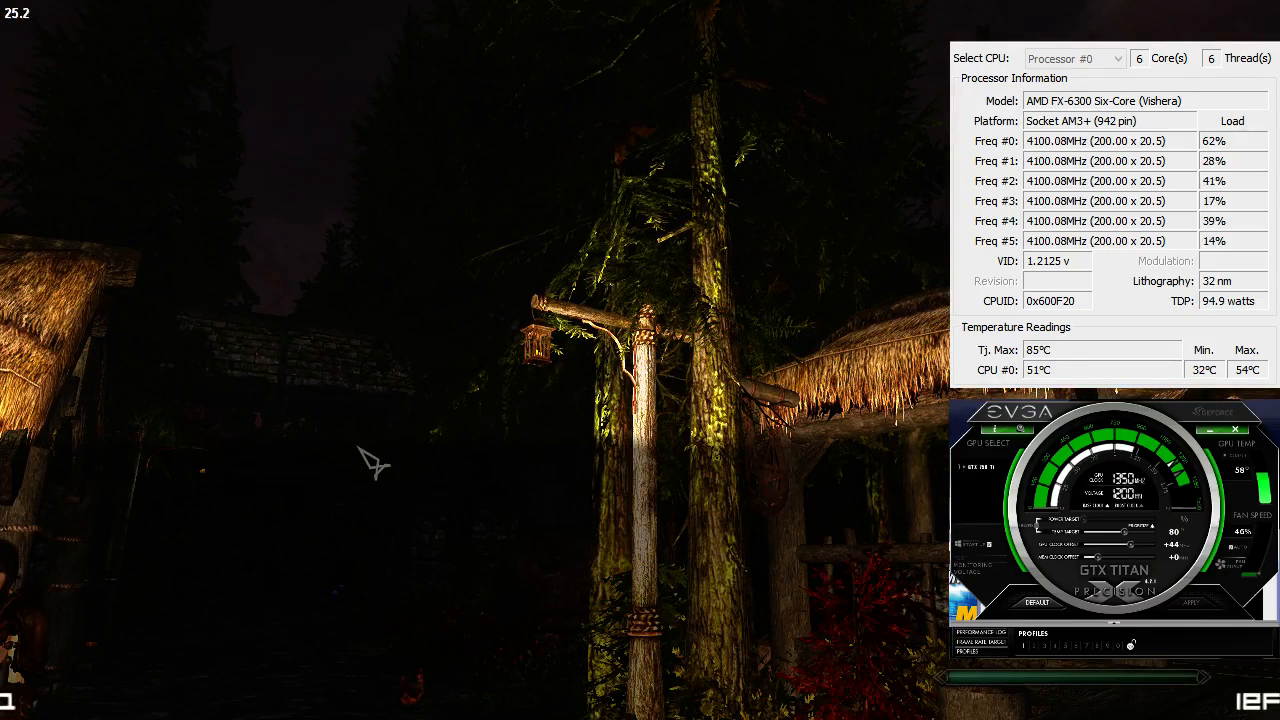
- Enter the console command 'set timescale to 4000' to make in-game time race forward
text(set ti)
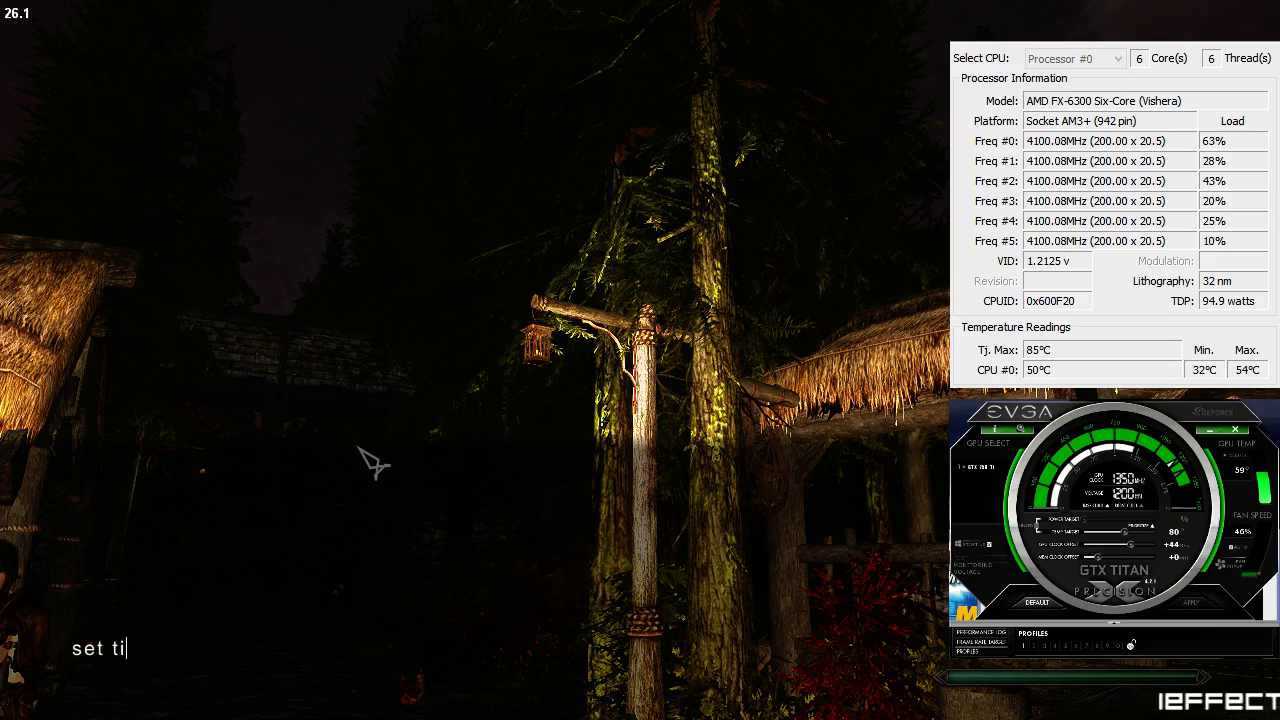
text(mescale to)
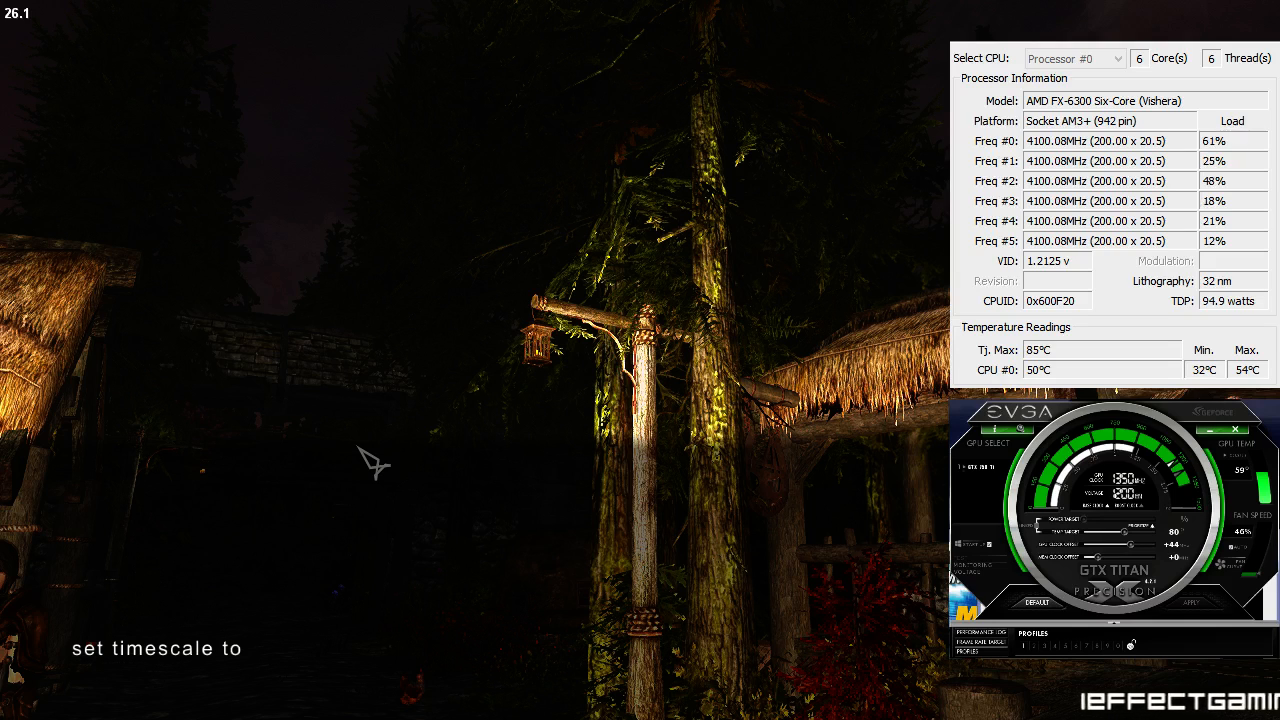
text(4000)
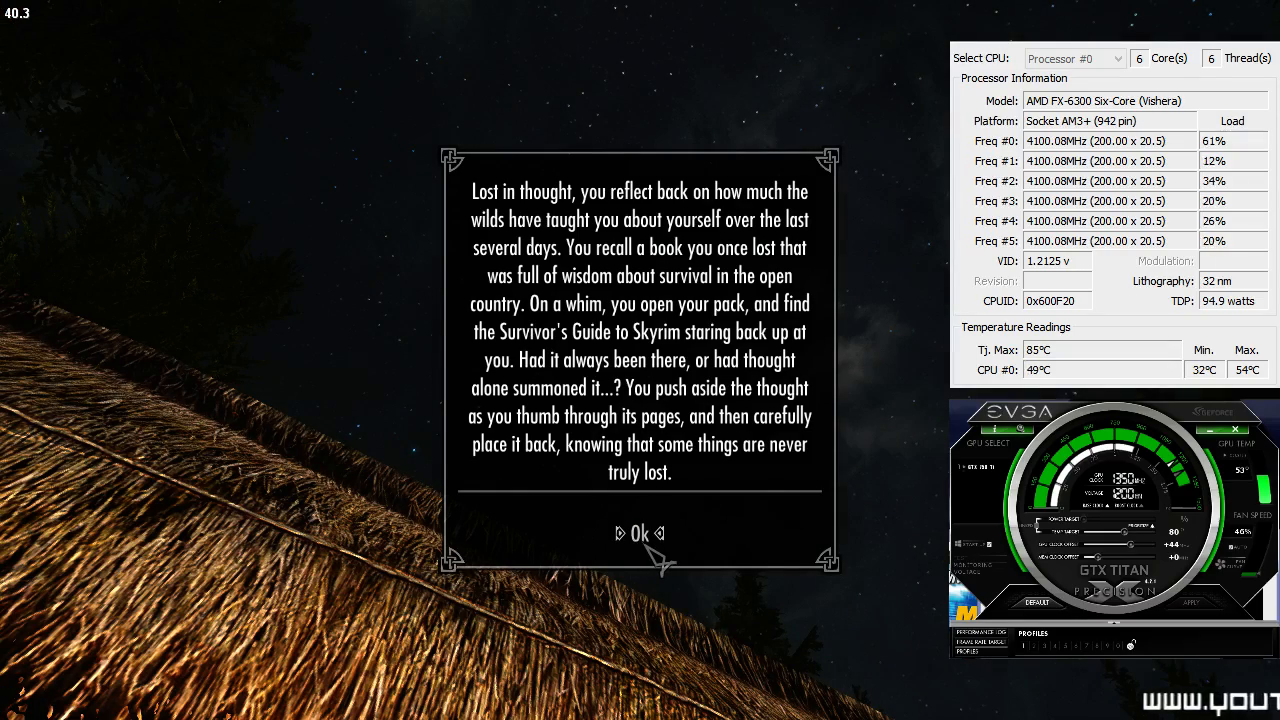
- Dismiss the Survivor's Guide reflection message with Ok, leaving the brightening dawn sky
click(639, 533)
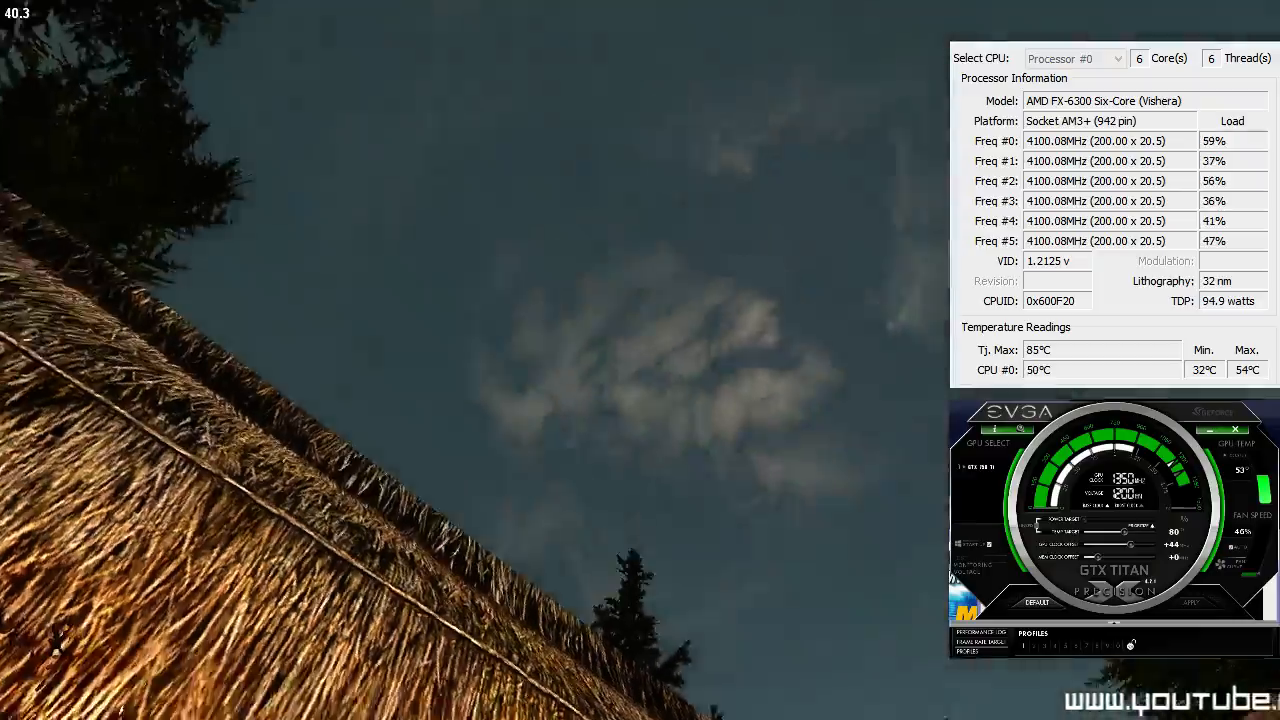